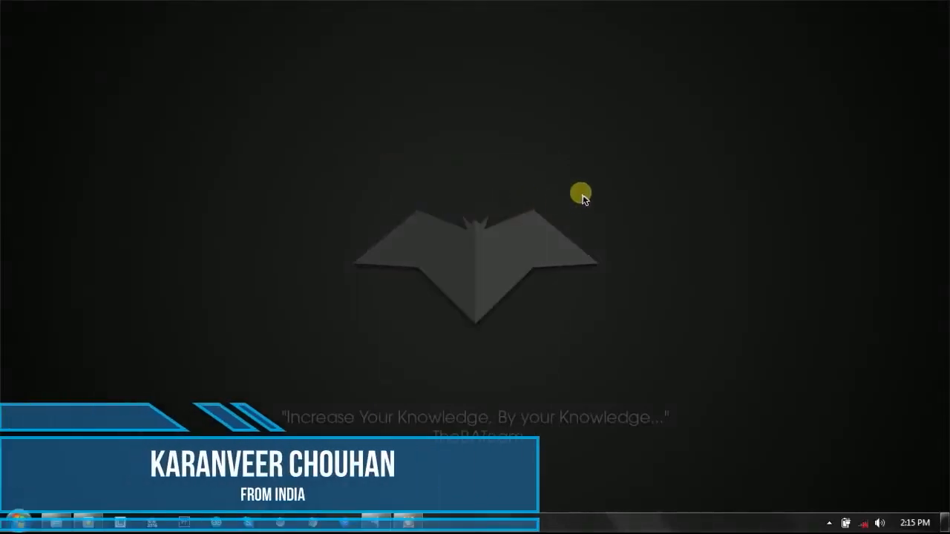
pyautogui.moveTo(586, 187)
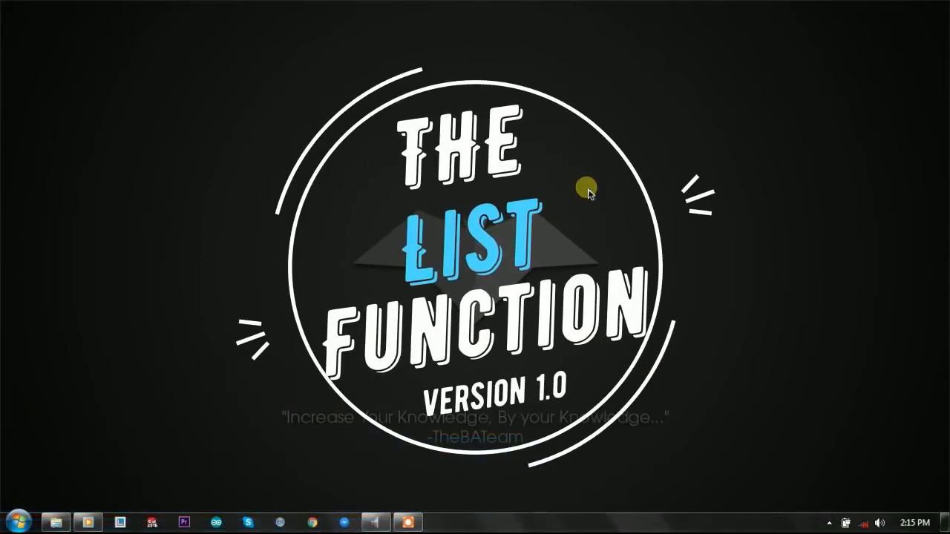
pyautogui.moveTo(416, 189)
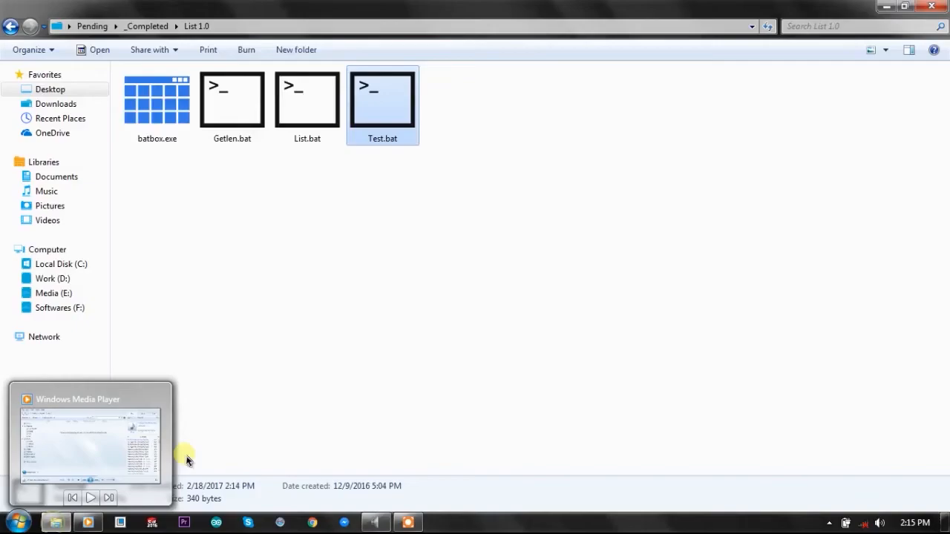
pyautogui.click(308, 101)
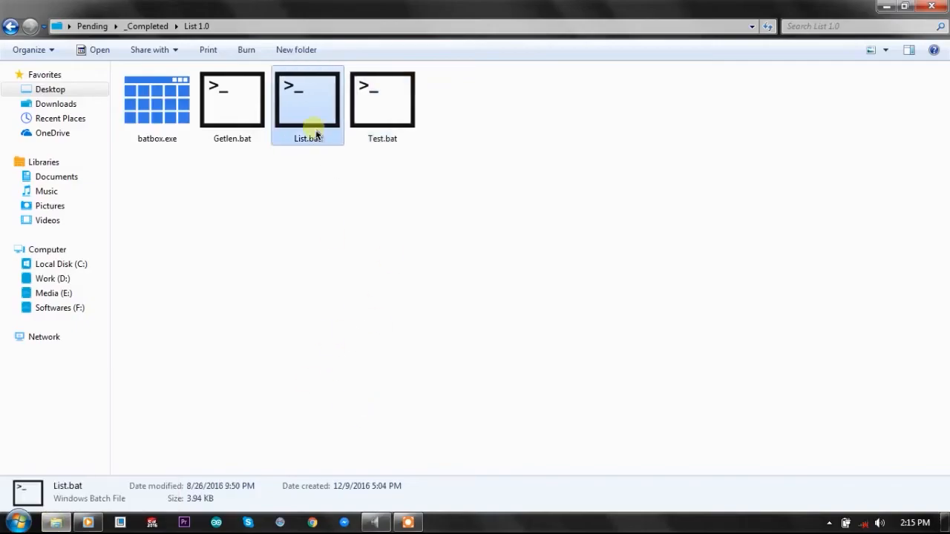
pyautogui.click(229, 160)
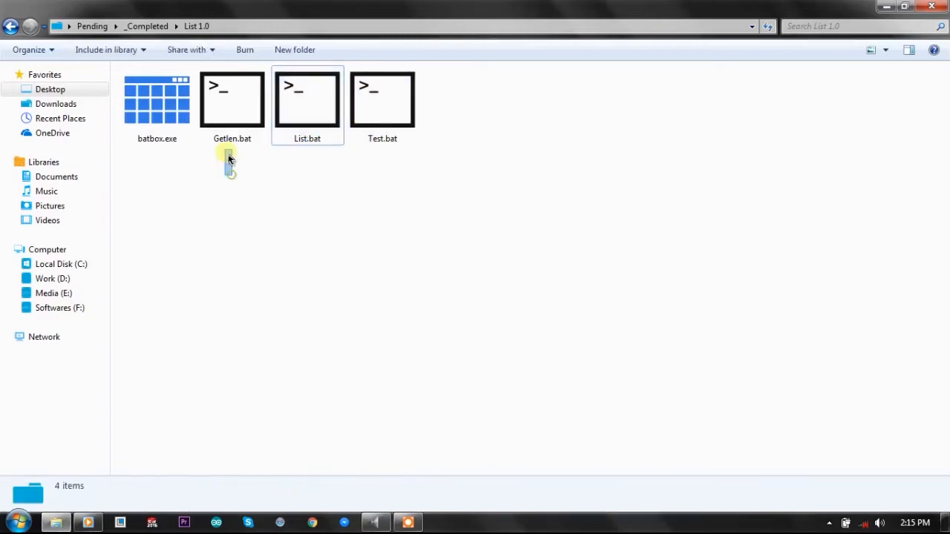
pyautogui.click(157, 100)
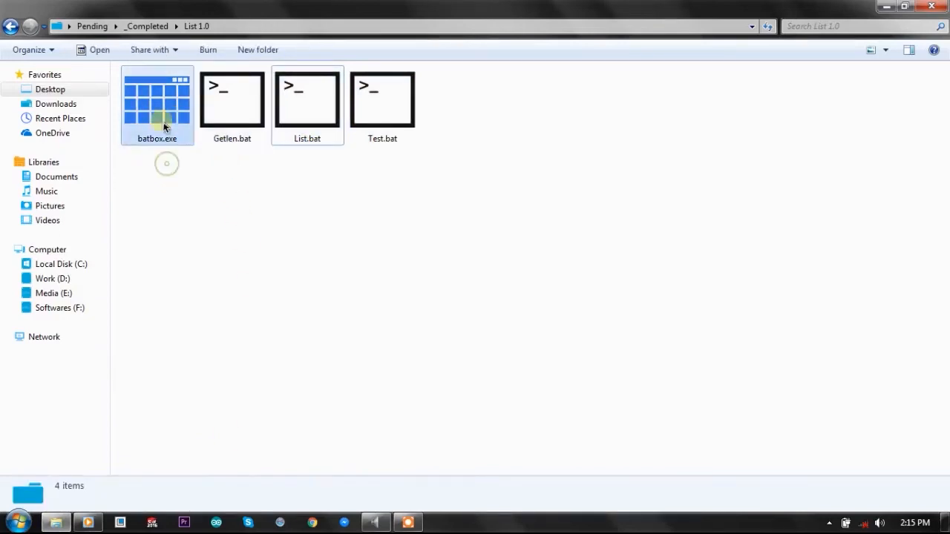
pyautogui.click(232, 100)
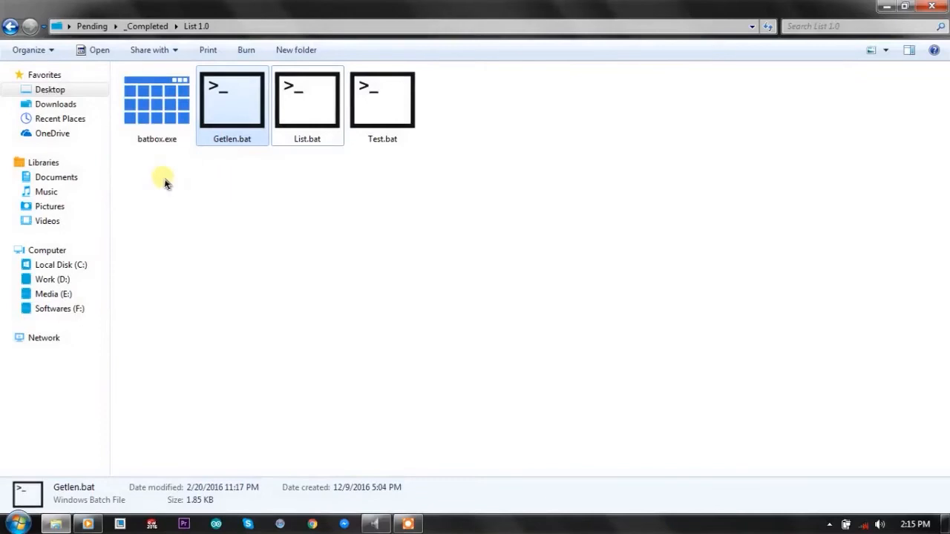
pyautogui.click(156, 104)
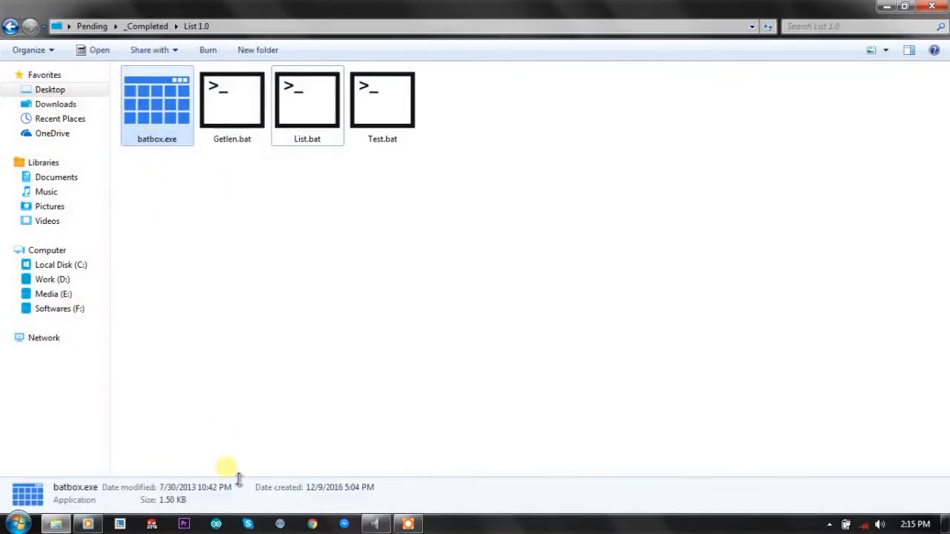
pyautogui.moveTo(230, 230)
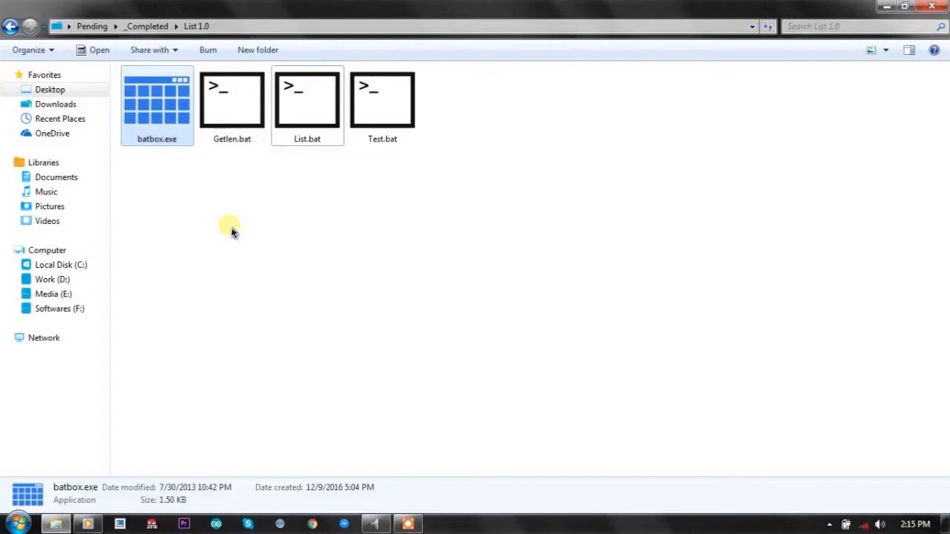
pyautogui.moveTo(301, 168)
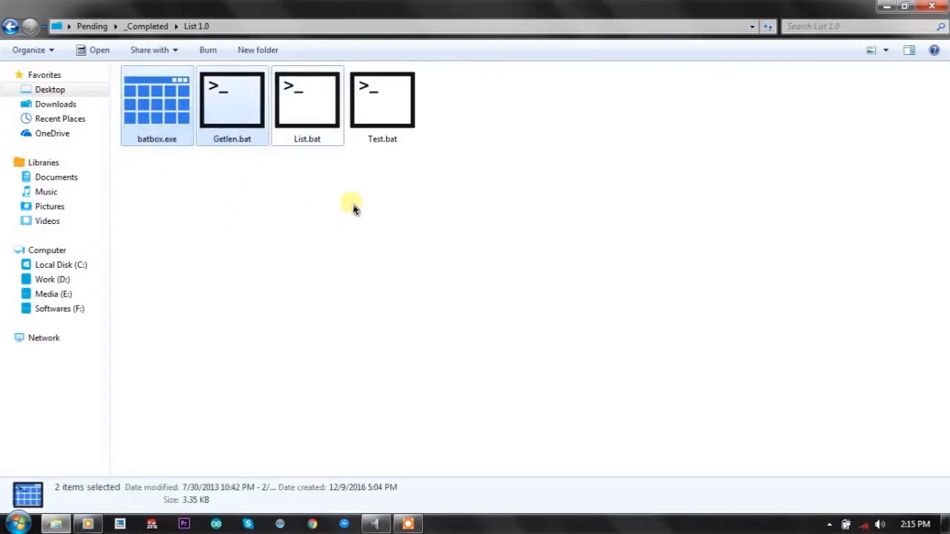
pyautogui.click(383, 104)
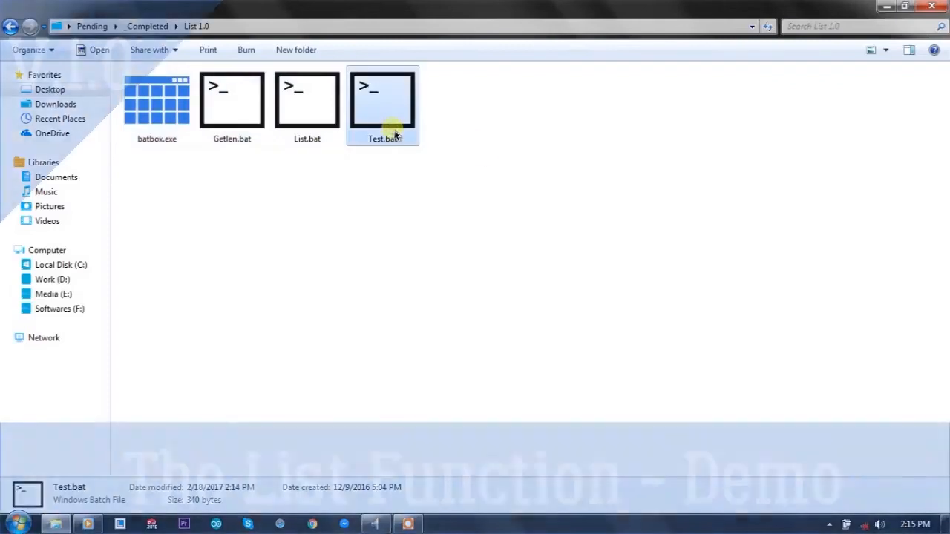
pyautogui.doubleClick(383, 100)
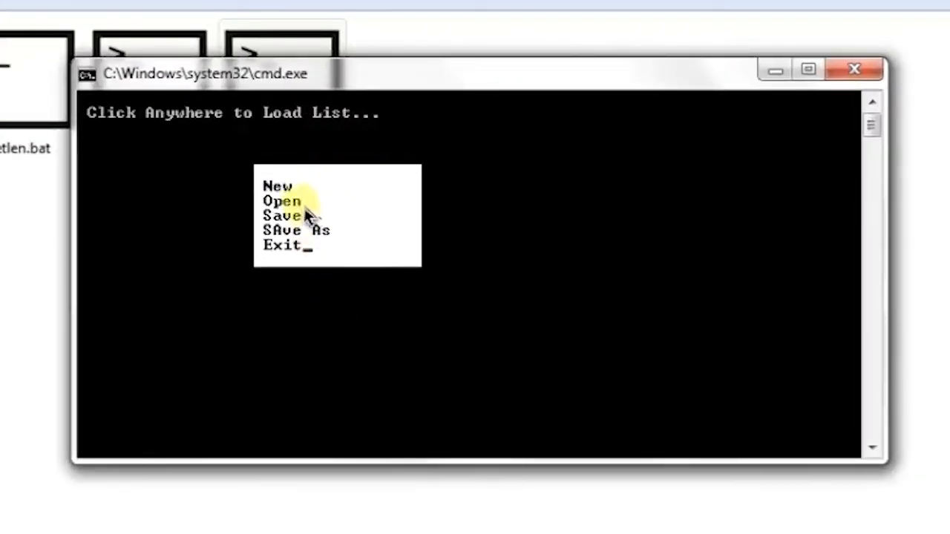
pyautogui.click(281, 201)
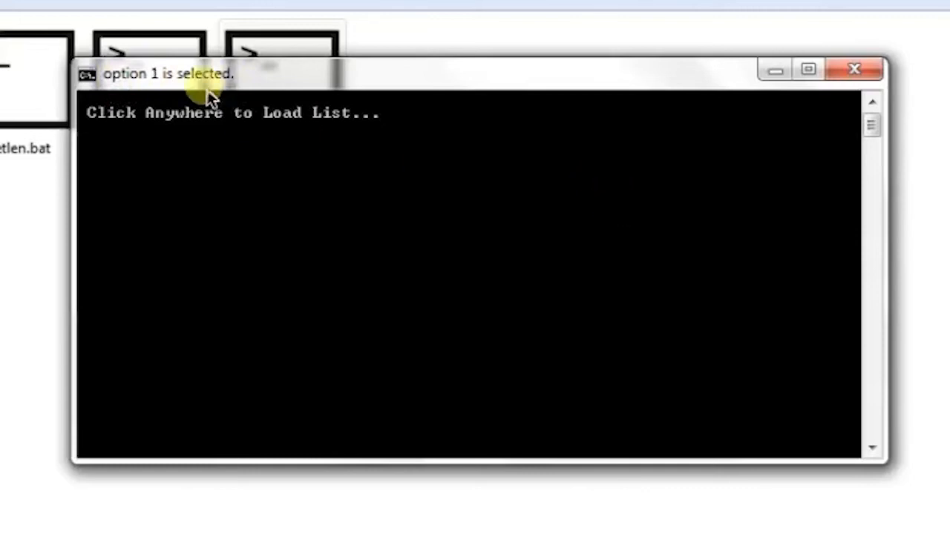
pyautogui.click(362, 358)
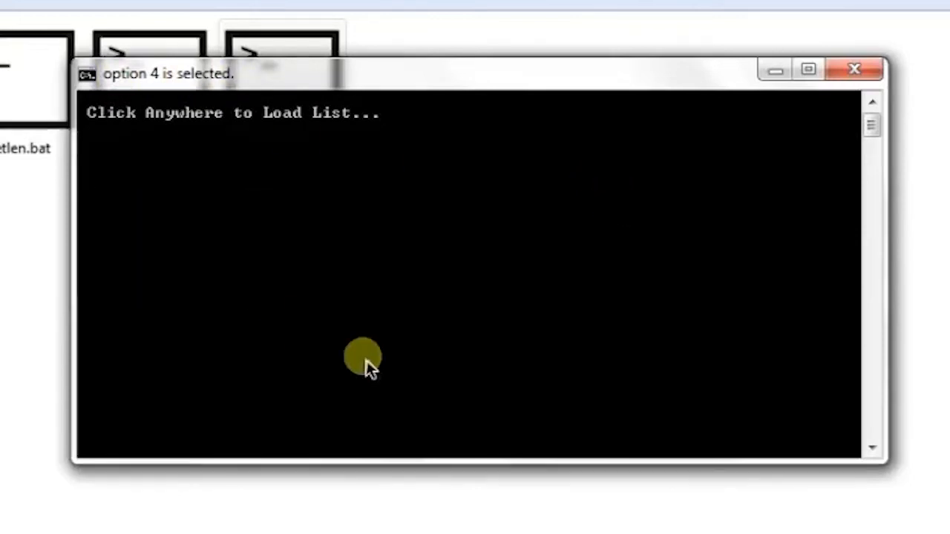
pyautogui.click(362, 359)
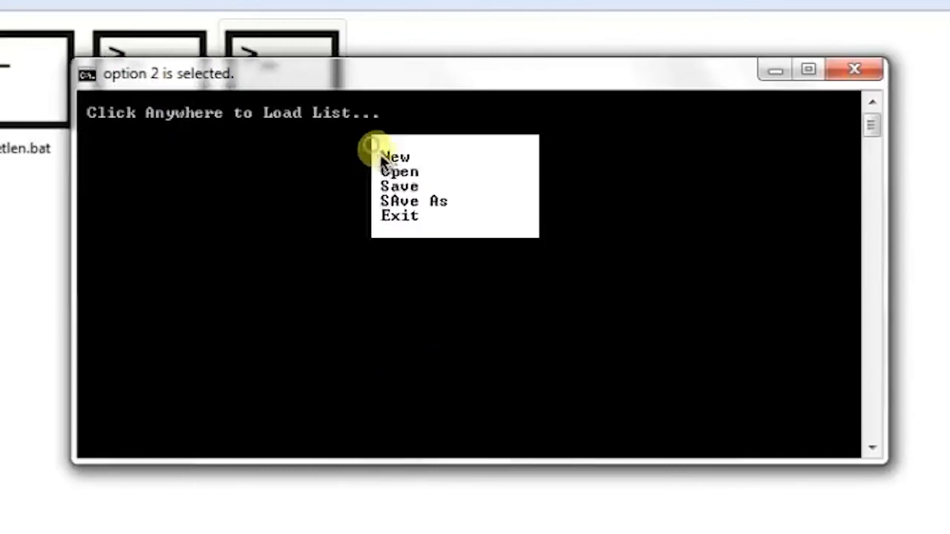
pyautogui.click(215, 230)
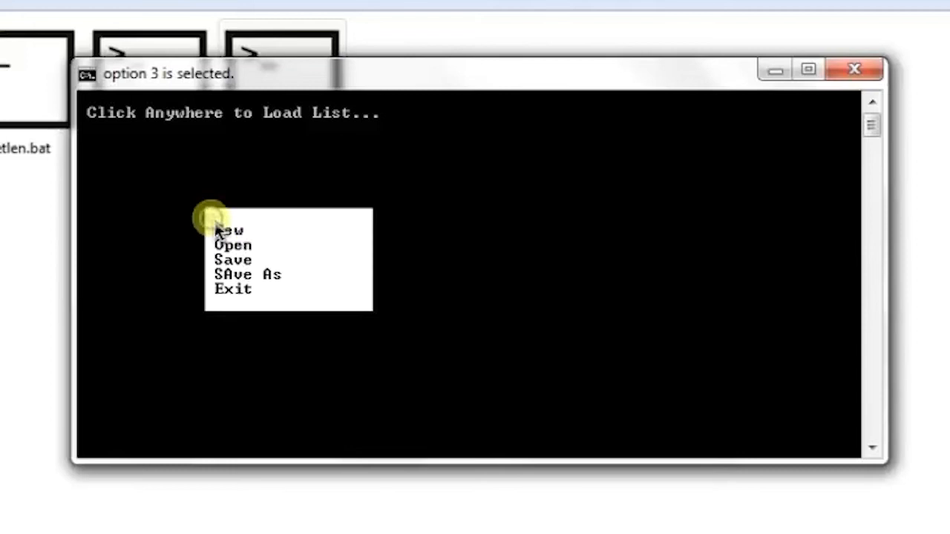
pyautogui.moveTo(779, 149)
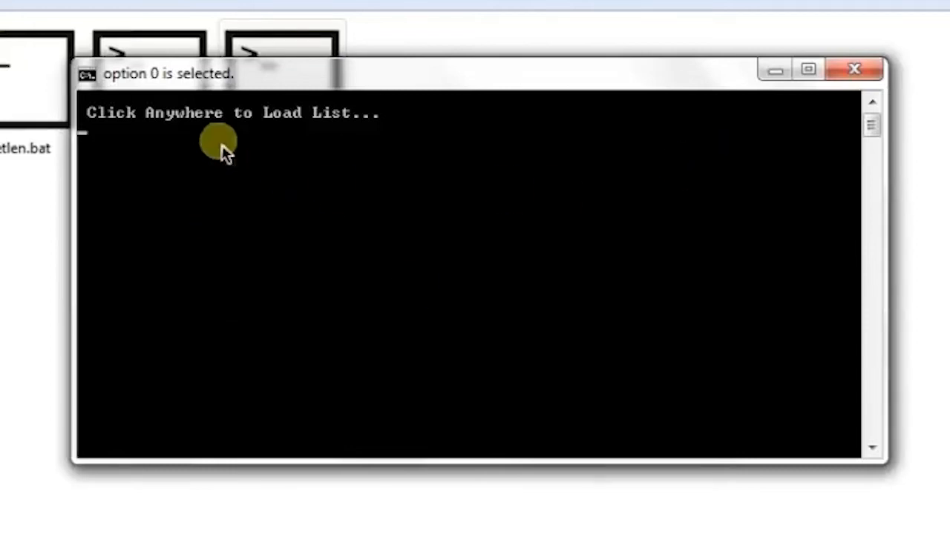
pyautogui.moveTo(148, 92)
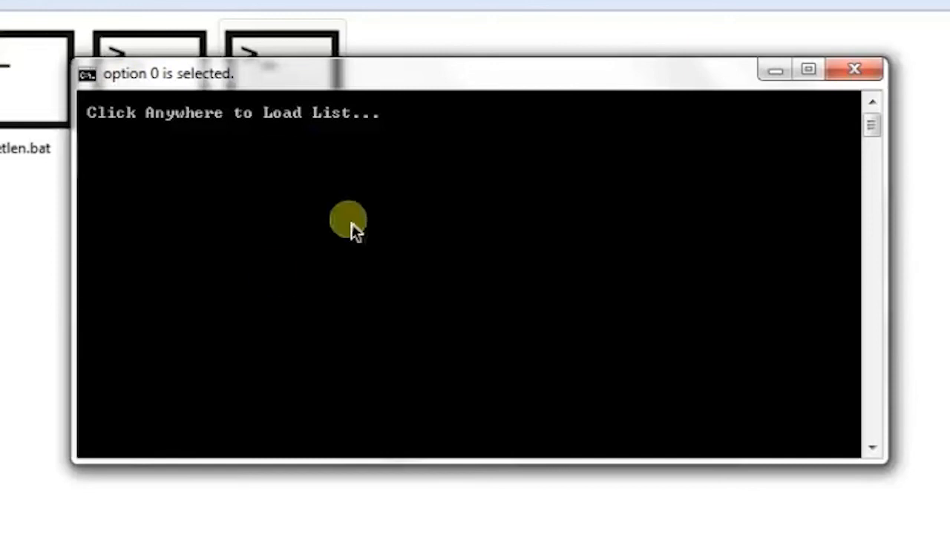
pyautogui.moveTo(148, 89)
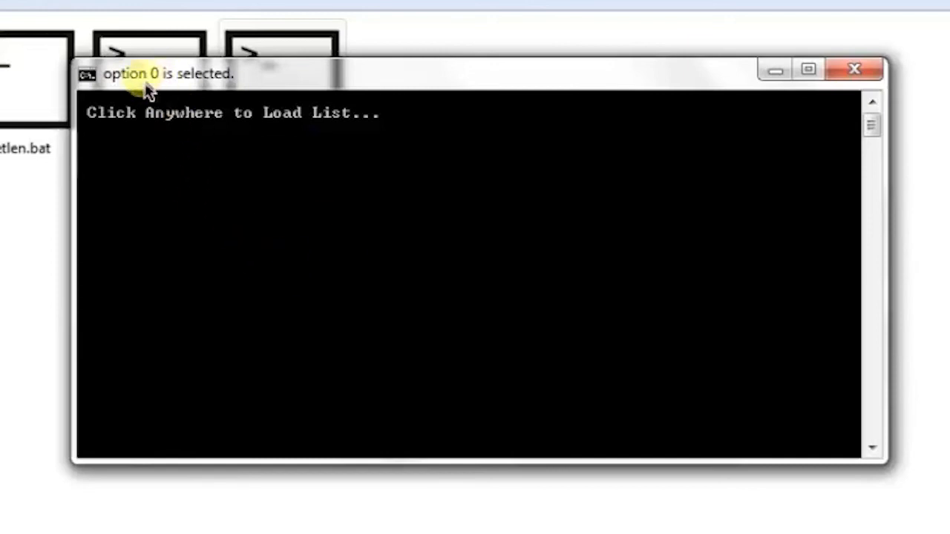
pyautogui.moveTo(115, 107)
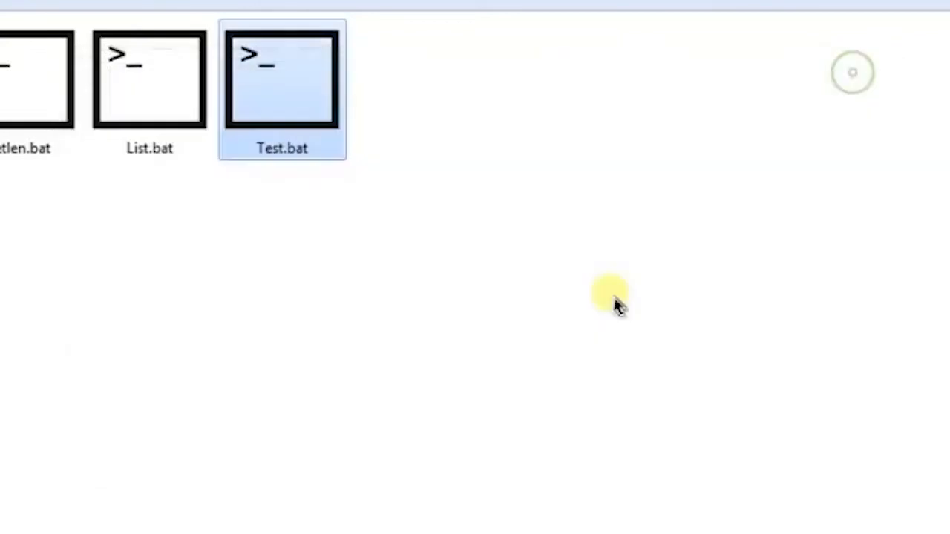
# Open Test.bat from the List 1.0 folder in Notepad with its Edit option
pyautogui.rightClick(282, 78)
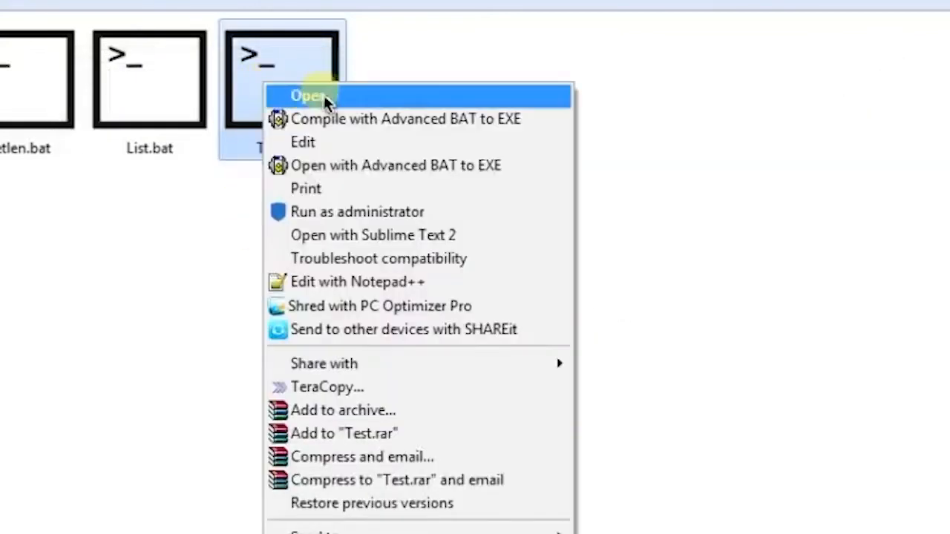
pyautogui.click(307, 95)
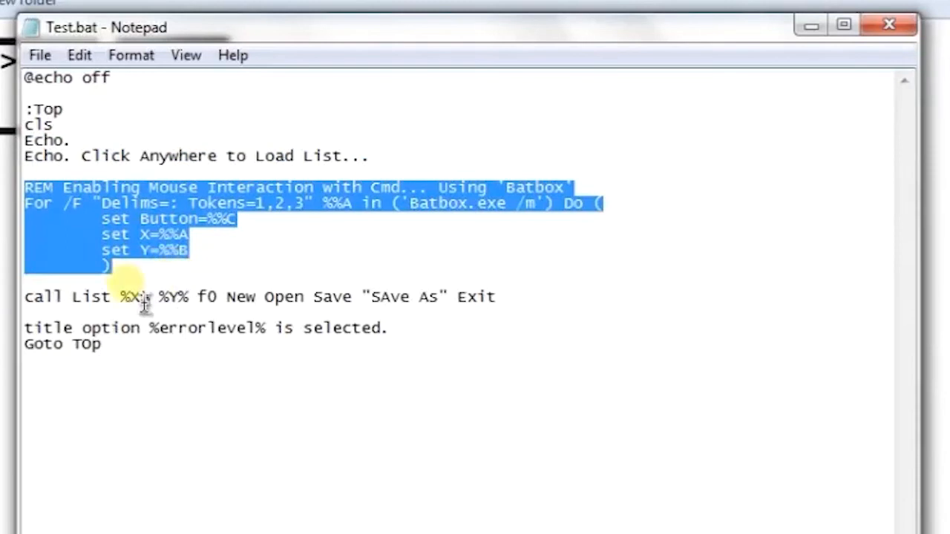
# Highlight the %X% and %Y% arguments and the New/Open/Save/Save As/Exit item names
pyautogui.doubleClick(421, 203)
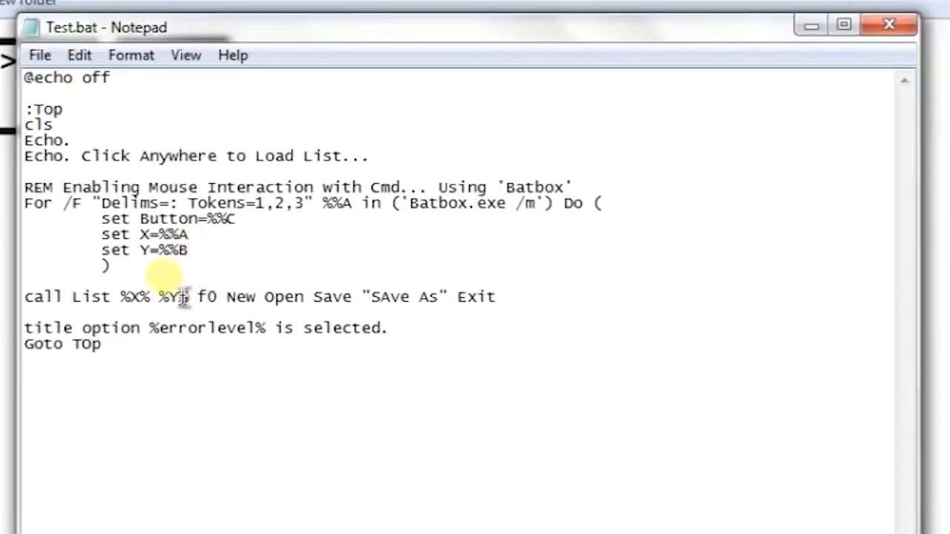
pyautogui.doubleClick(132, 297)
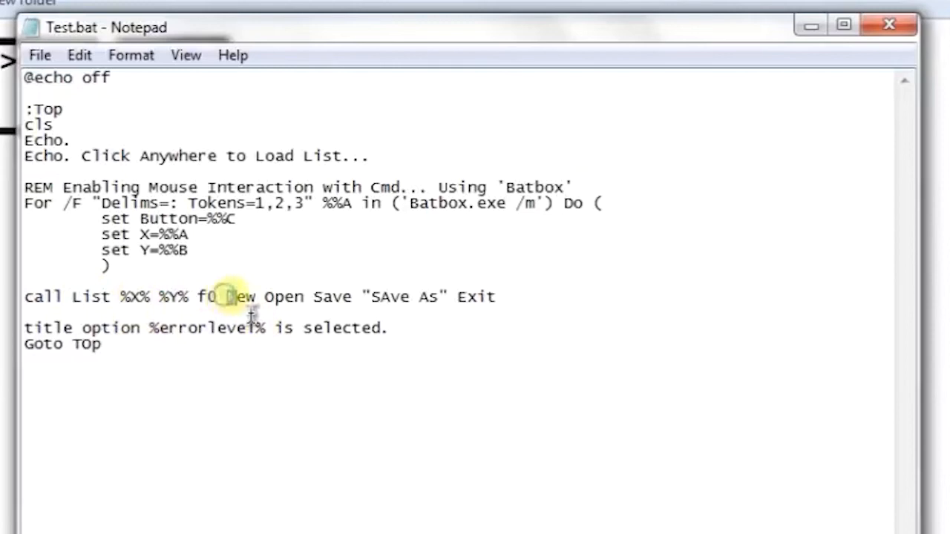
pyautogui.moveTo(227, 297); pyautogui.dragTo(498, 297)
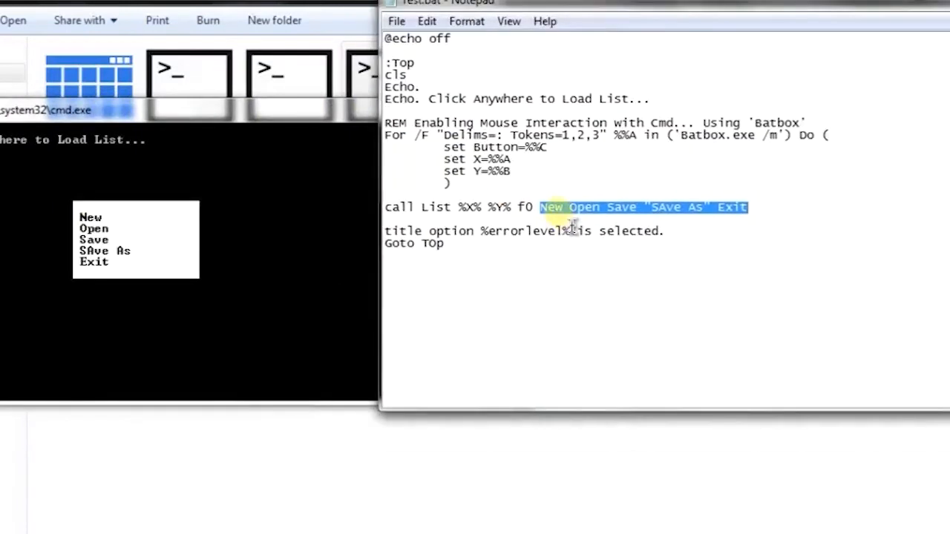
# Highlight List and %errorlevel% in Test.bat's code, then close Notepad
pyautogui.click(585, 207)
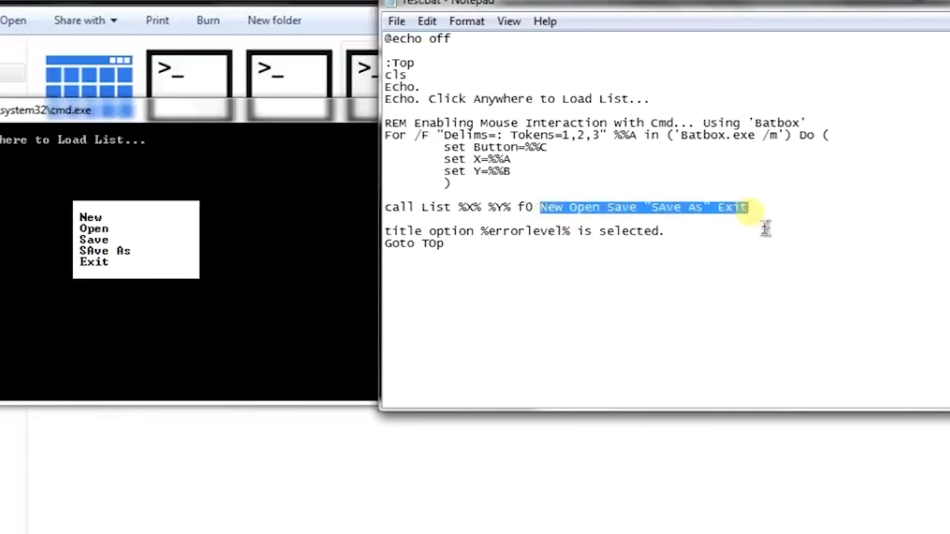
pyautogui.click(750, 207)
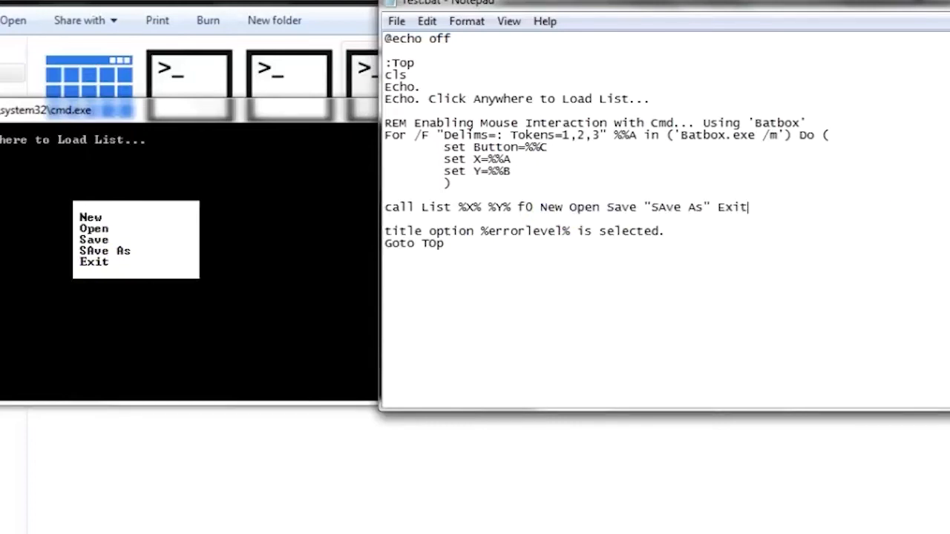
pyautogui.moveTo(653, 201)
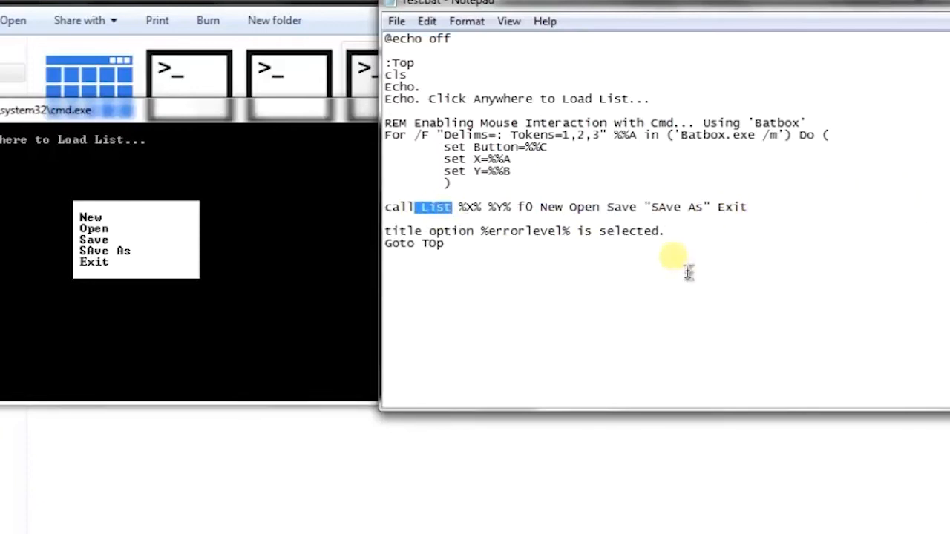
pyautogui.doubleClick(521, 231)
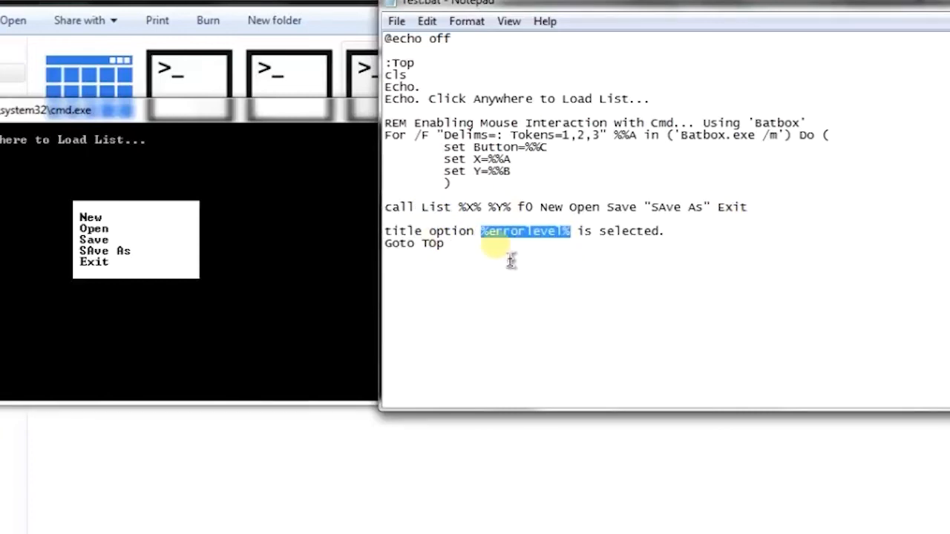
pyautogui.press('ctrl+a')
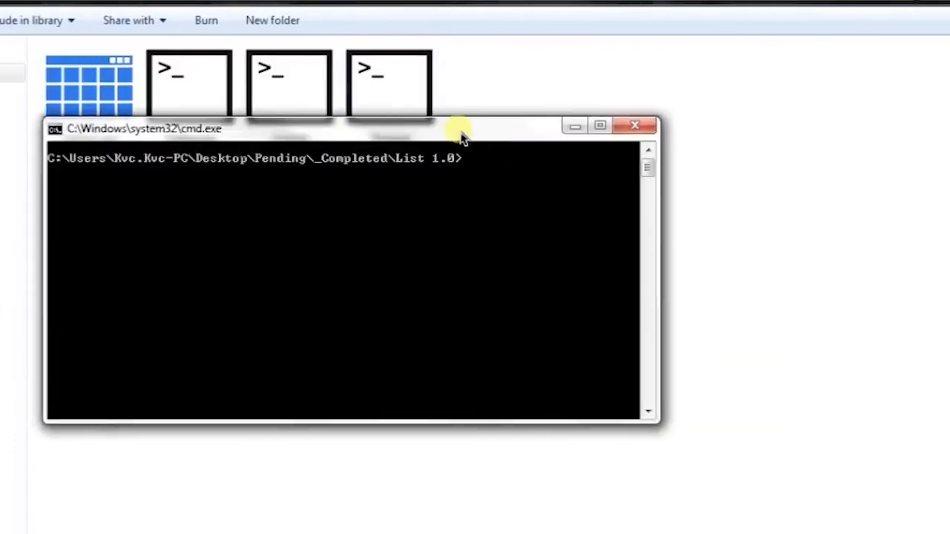
# Move the console lower right, turn echo off, and print List's help with 'list'
pyautogui.moveTo(461, 128); pyautogui.dragTo(512, 293)
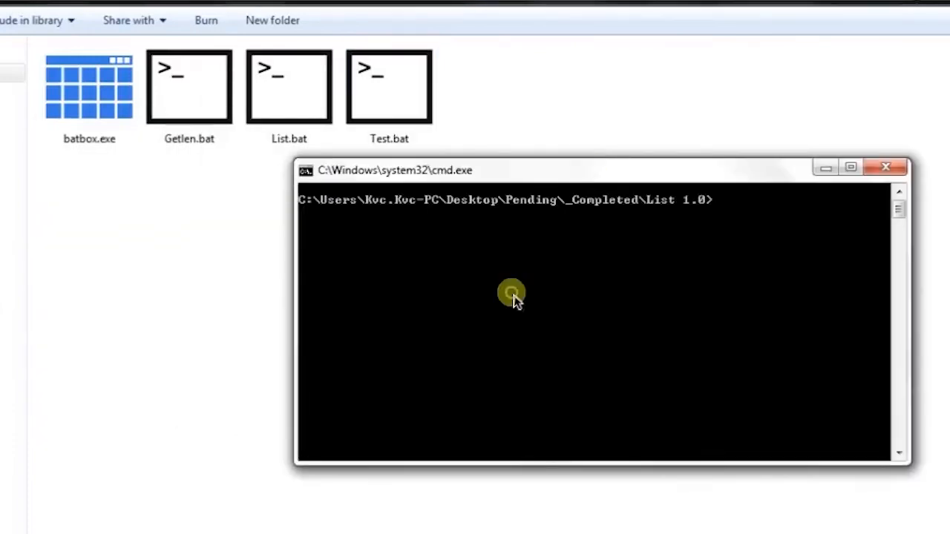
pyautogui.write('echo off')
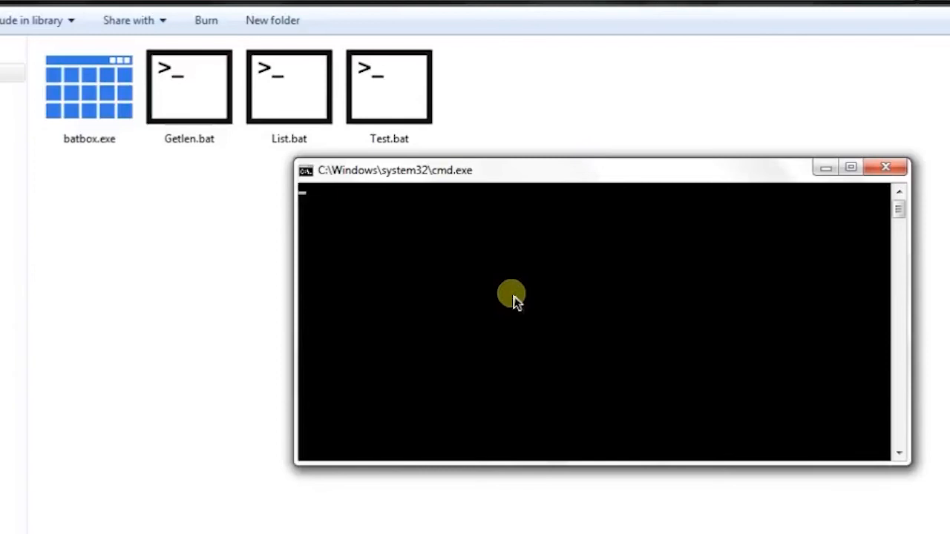
pyautogui.write('list')
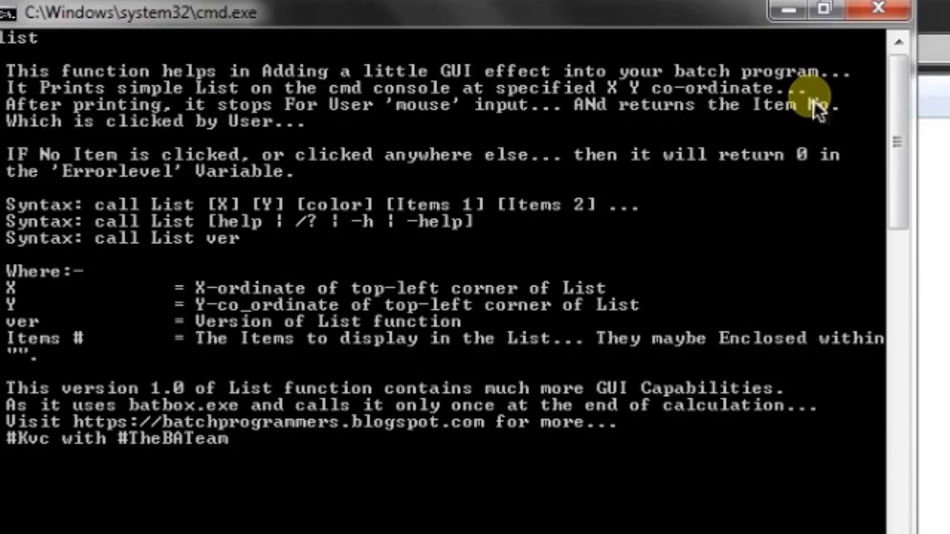
pyautogui.moveTo(516, 97)
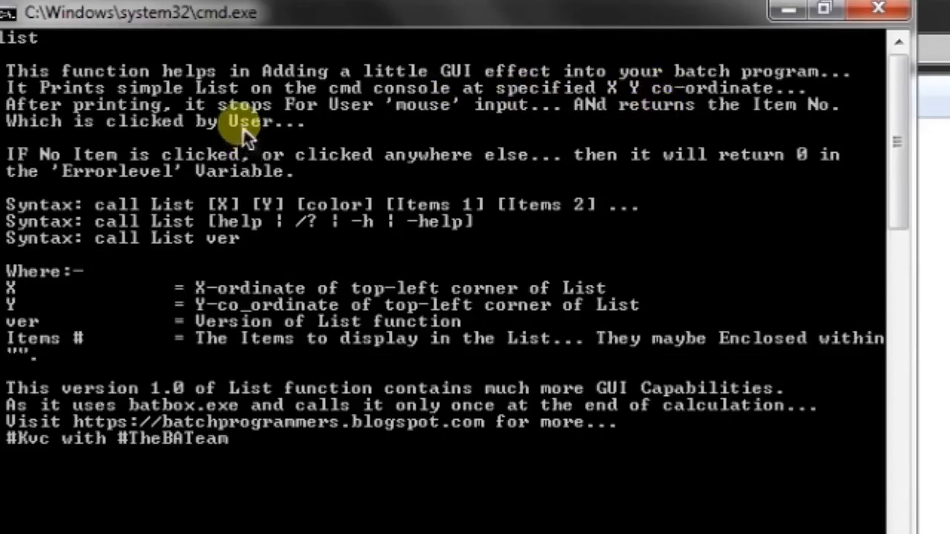
pyautogui.moveTo(174, 126)
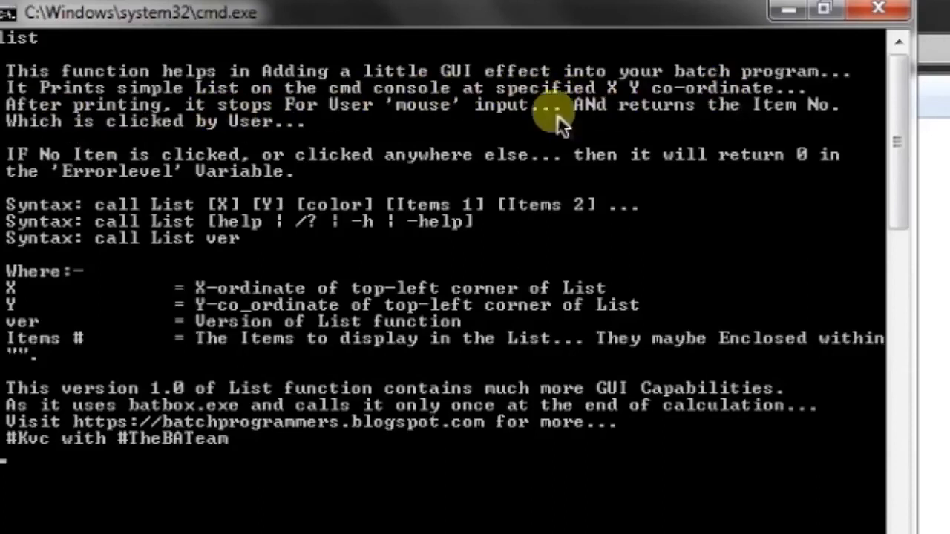
pyautogui.moveTo(386, 212)
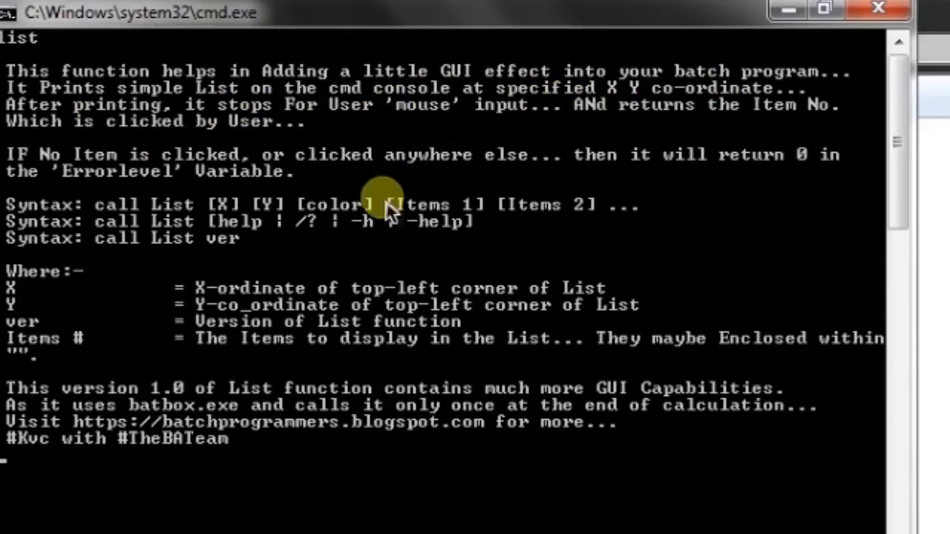
pyautogui.moveTo(326, 237)
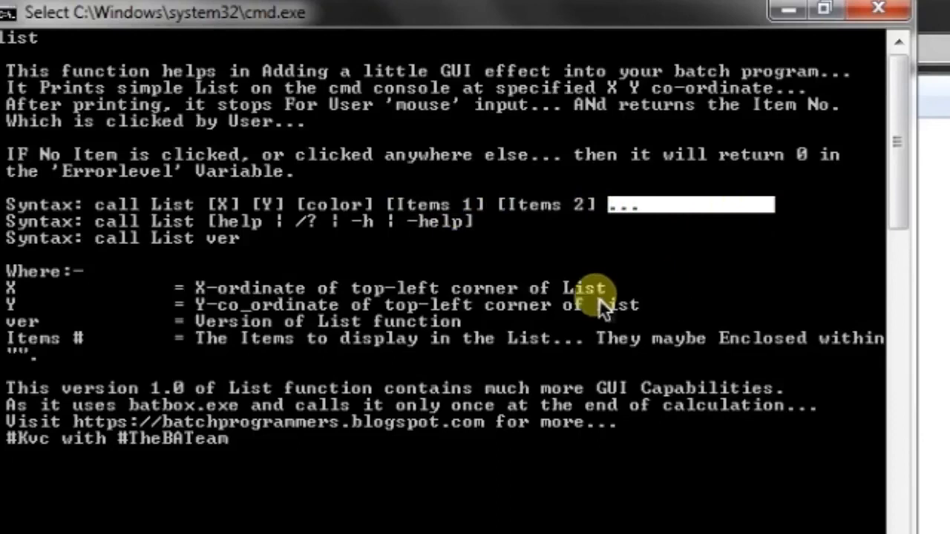
pyautogui.moveTo(223, 234)
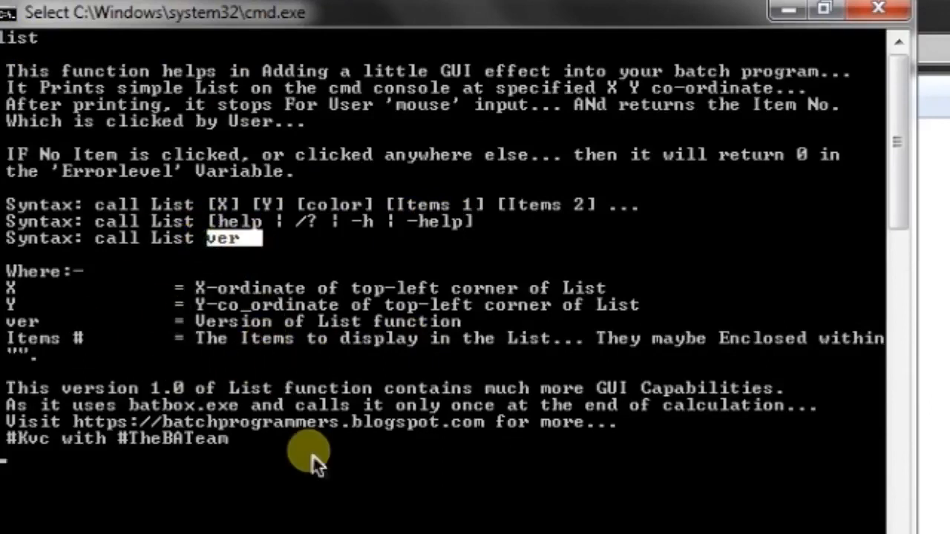
pyautogui.moveTo(538, 375)
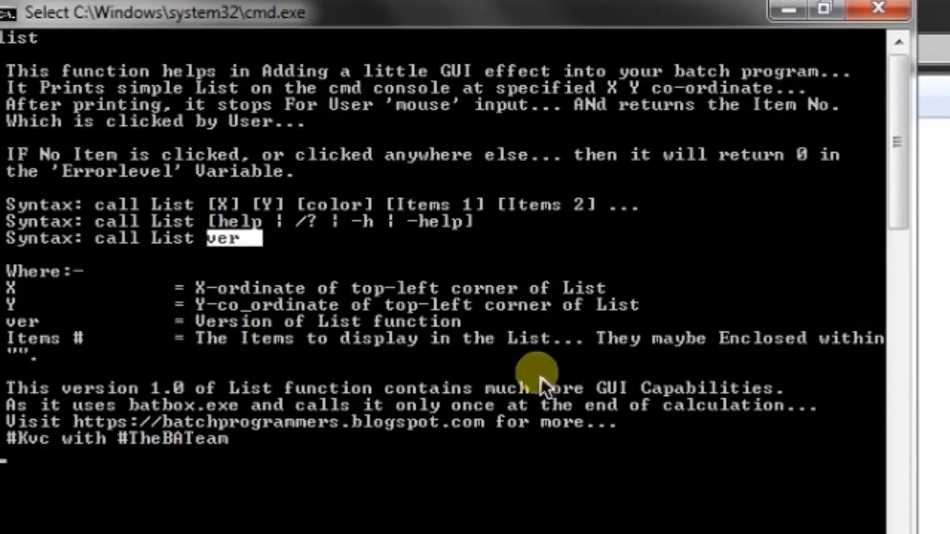
pyautogui.moveTo(204, 412)
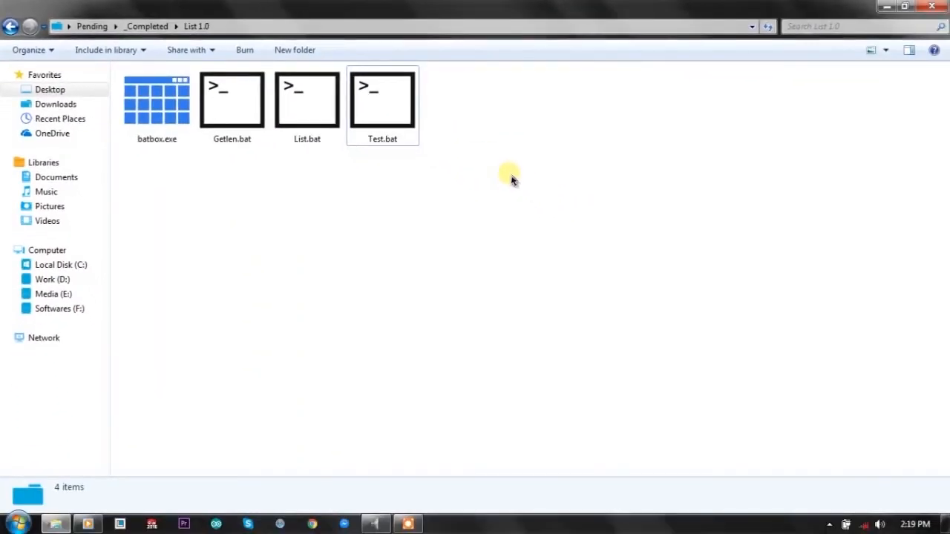
# Select List.bat in Explorer to show its 3.94 KB batch file details
pyautogui.click(307, 101)
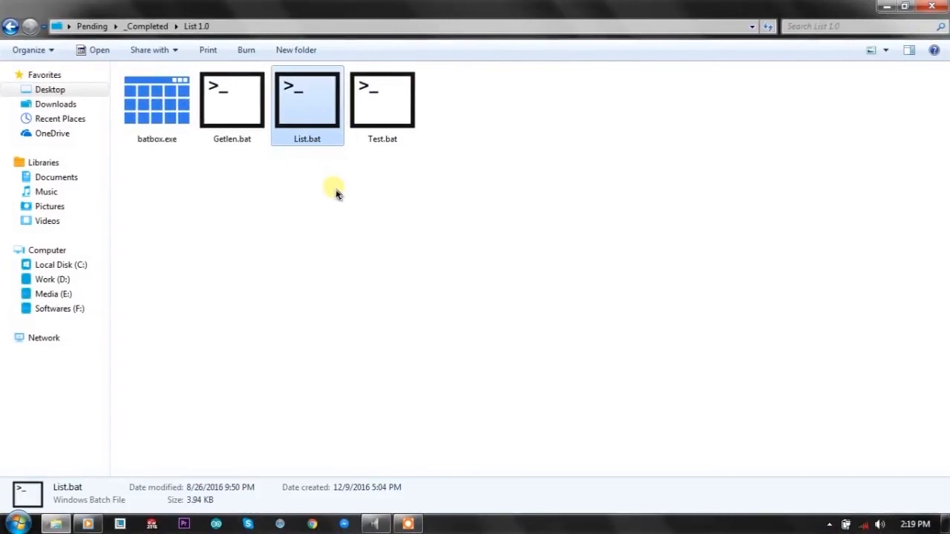
pyautogui.moveTo(568, 194)
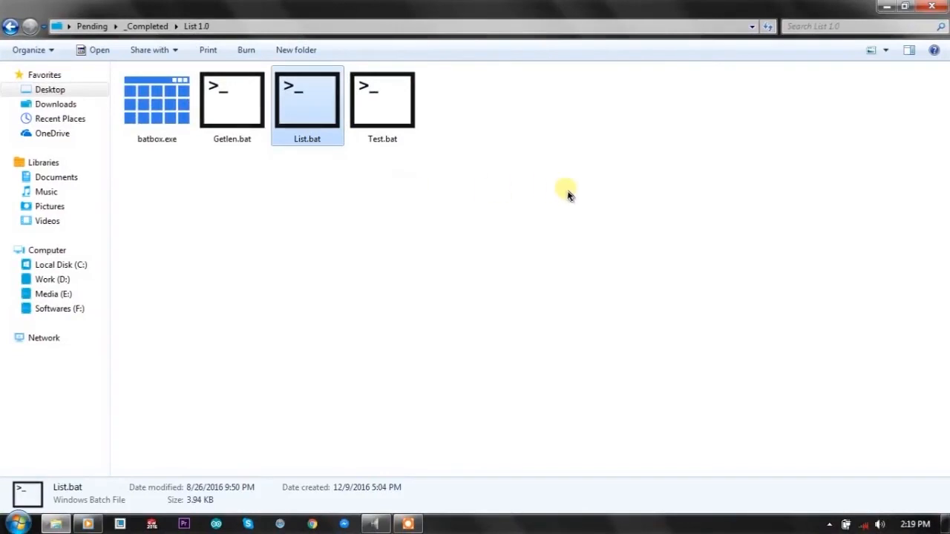